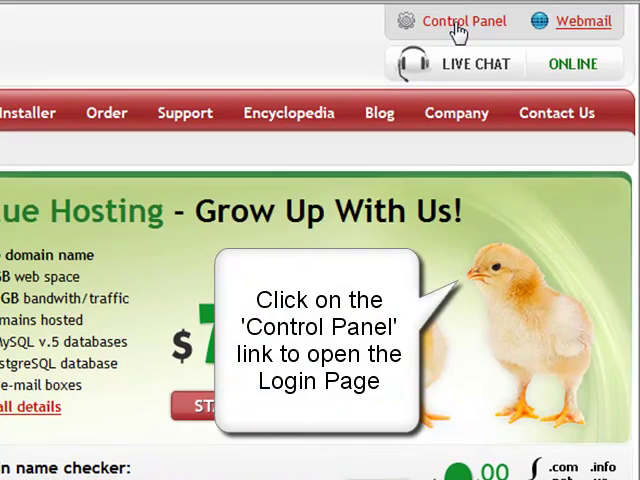
Step: Follow the Control Panel link to reach the members login page
{"action": "left_click", "coordinate": [465, 21]}
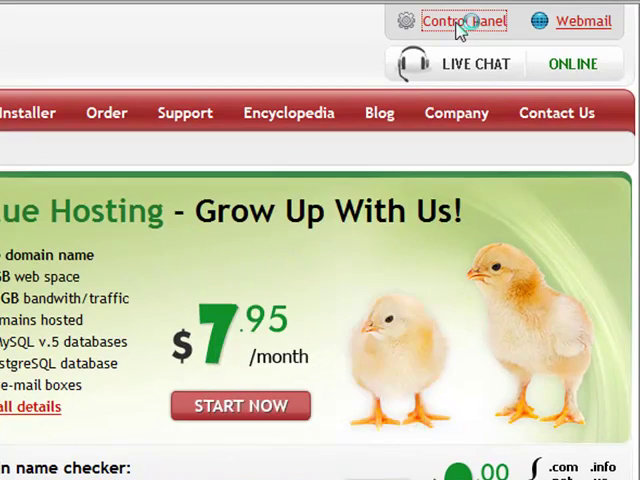
{"action": "left_click", "coordinate": [458, 20]}
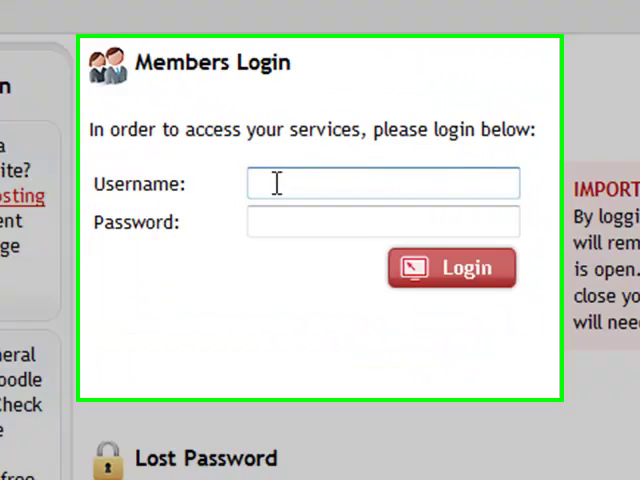
Step: Log in to the Control Panel with the account username and password
{"action": "type", "text": "mes"}
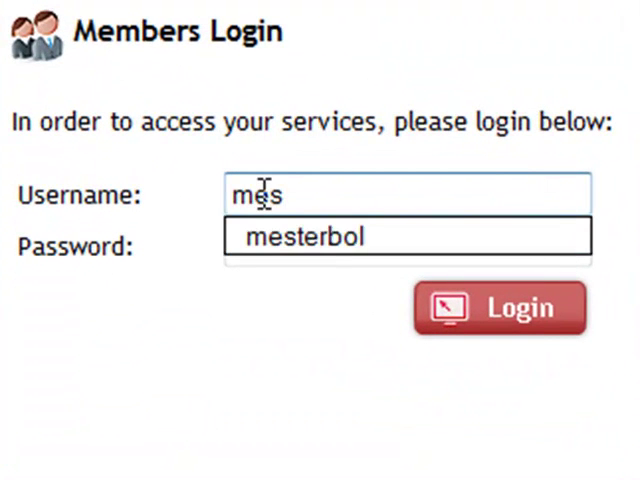
{"action": "left_click", "coordinate": [302, 237]}
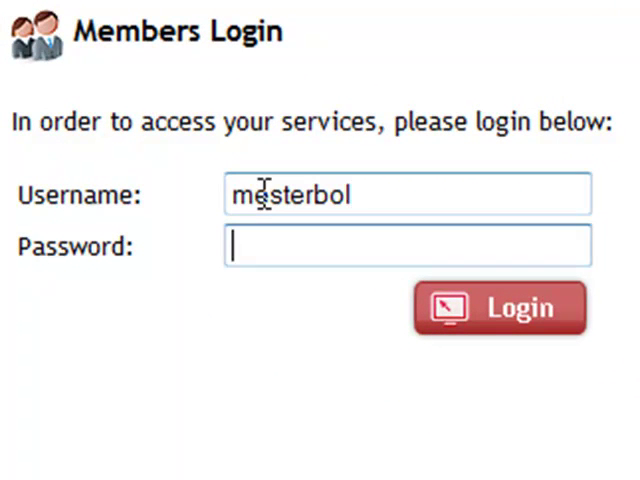
{"action": "type", "text": "••"}
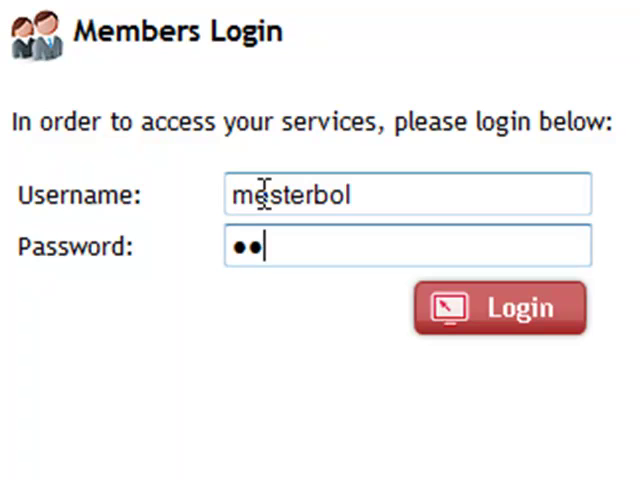
{"action": "type", "text": "assword"}
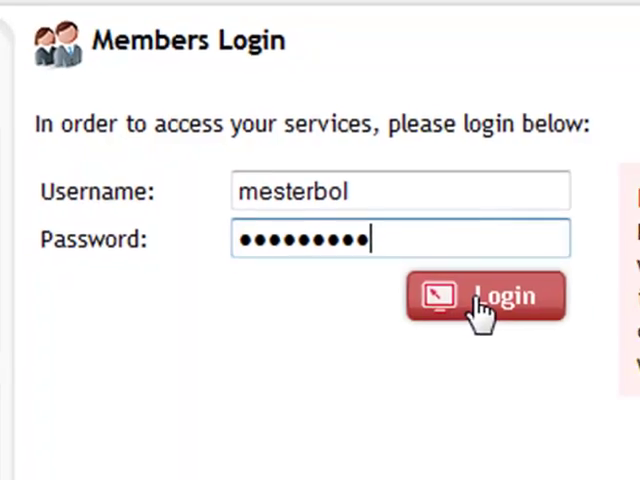
{"action": "left_click", "coordinate": [483, 300]}
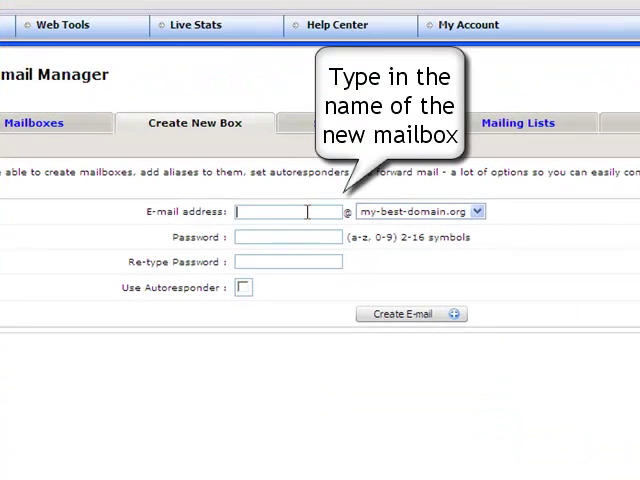
Step: Create the 'mailbox' e-mail account with its password, autoresponder left off
{"action": "type", "text": "mailbox"}
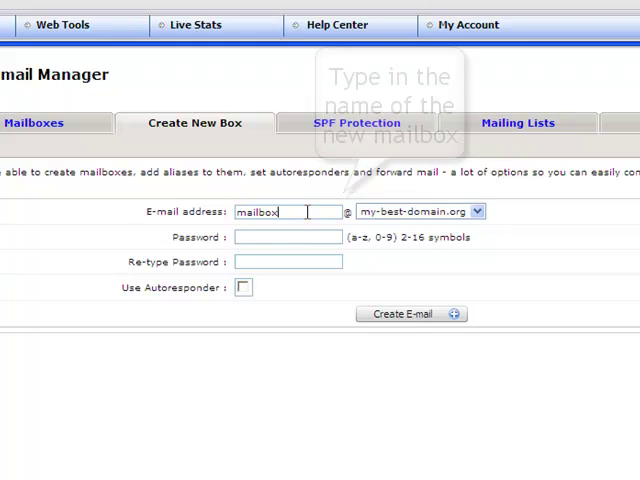
{"action": "left_click", "coordinate": [288, 237]}
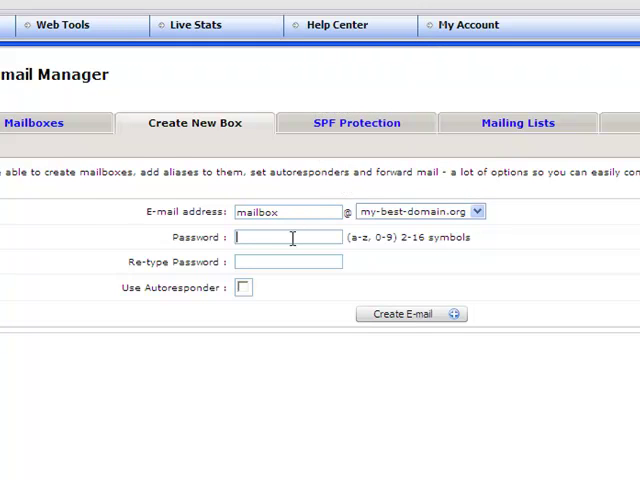
{"action": "type", "text": "••••"}
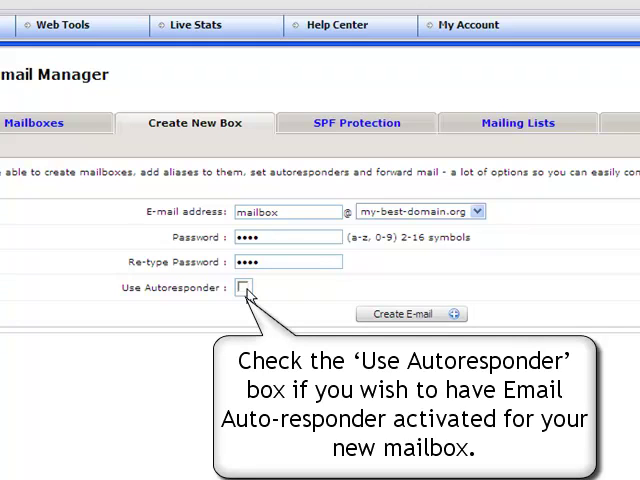
{"action": "left_click", "coordinate": [245, 290]}
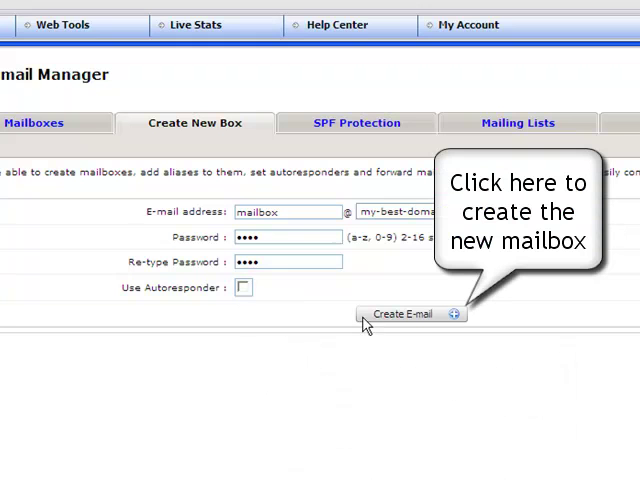
{"action": "mouse_move", "coordinate": [410, 322]}
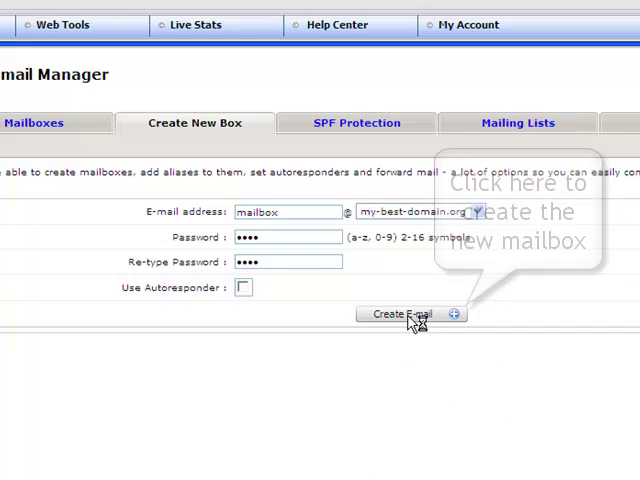
{"action": "left_click", "coordinate": [412, 313]}
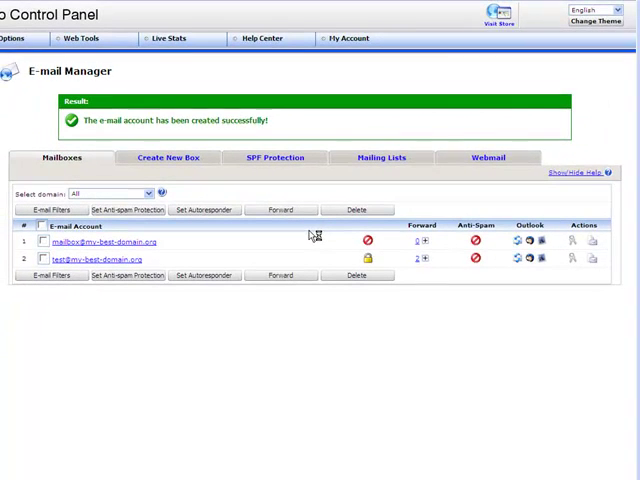